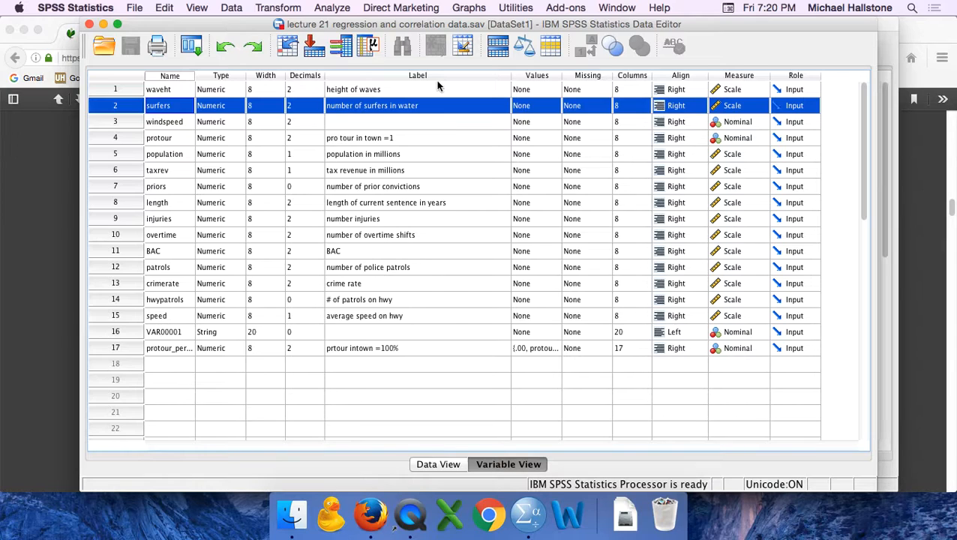
{"action": "mouse_move", "coordinate": [123, 258]}
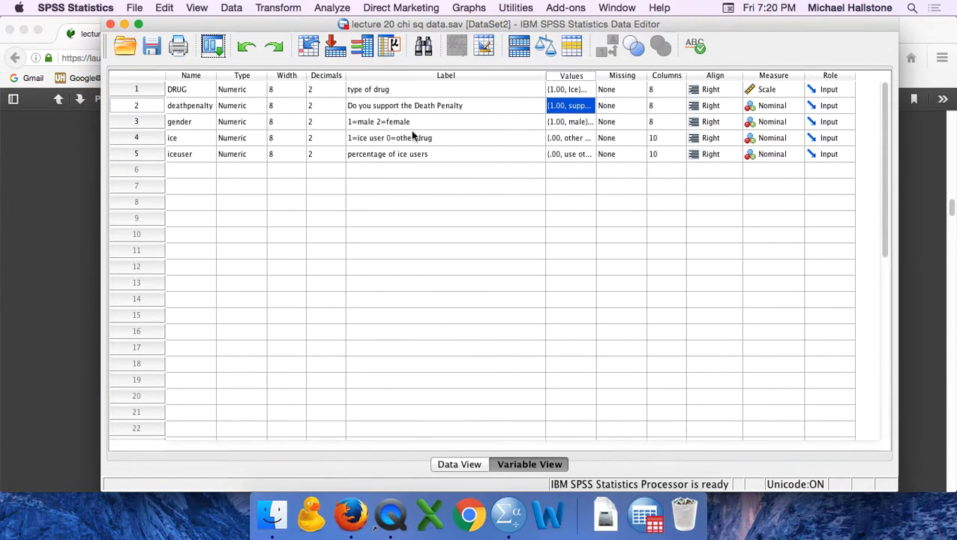
{"action": "mouse_move", "coordinate": [606, 122]}
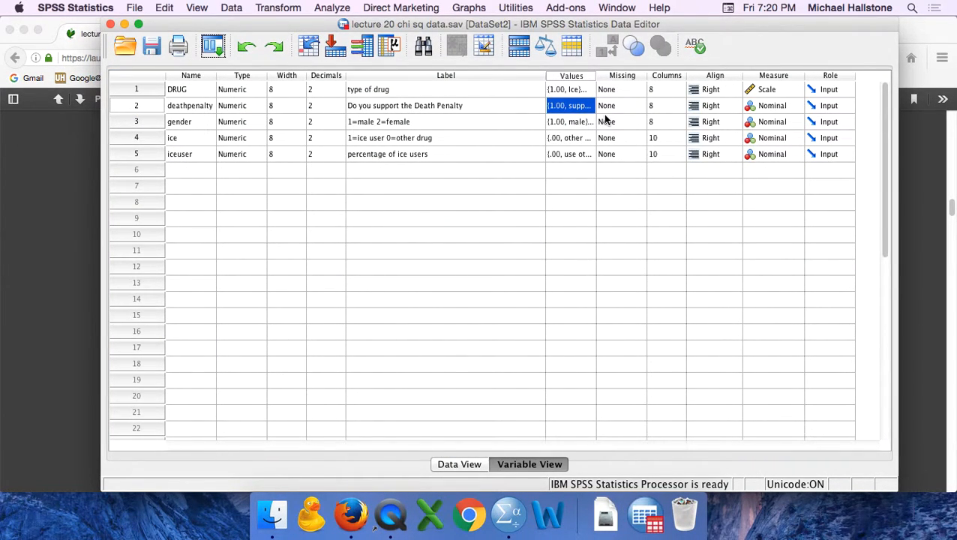
Show the deathpenalty variable's value labels (1 = support, 2 = oppose) in Variable View.
{"action": "left_click", "coordinate": [621, 75]}
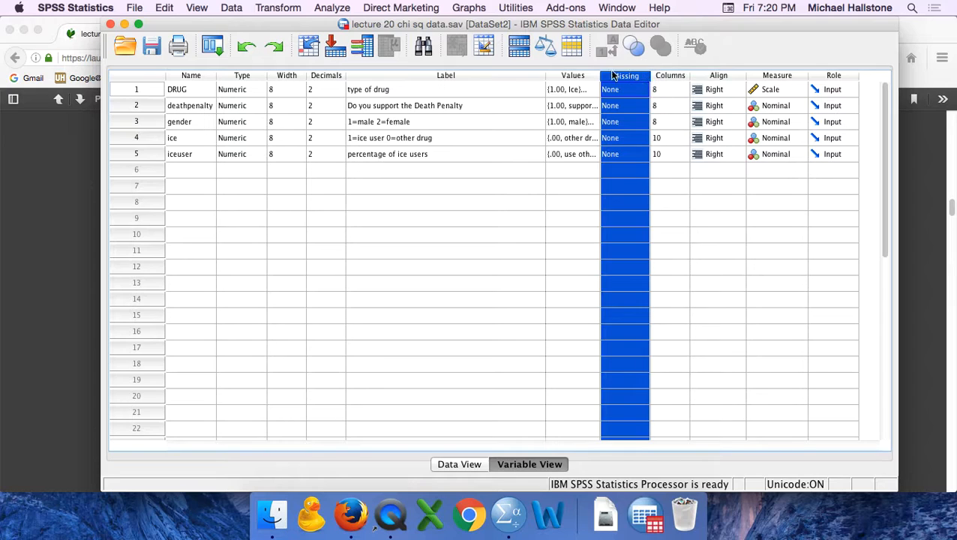
{"action": "mouse_move", "coordinate": [623, 108]}
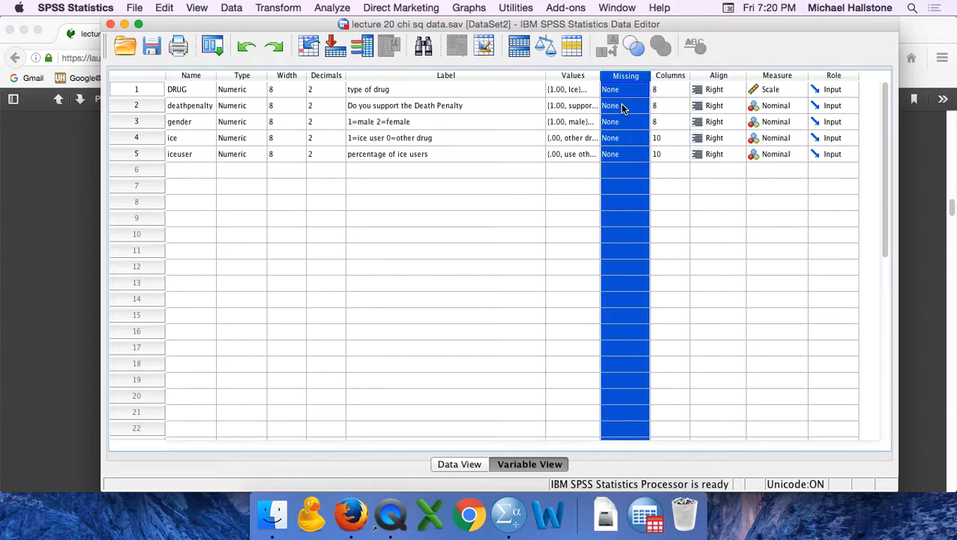
{"action": "left_click", "coordinate": [571, 105]}
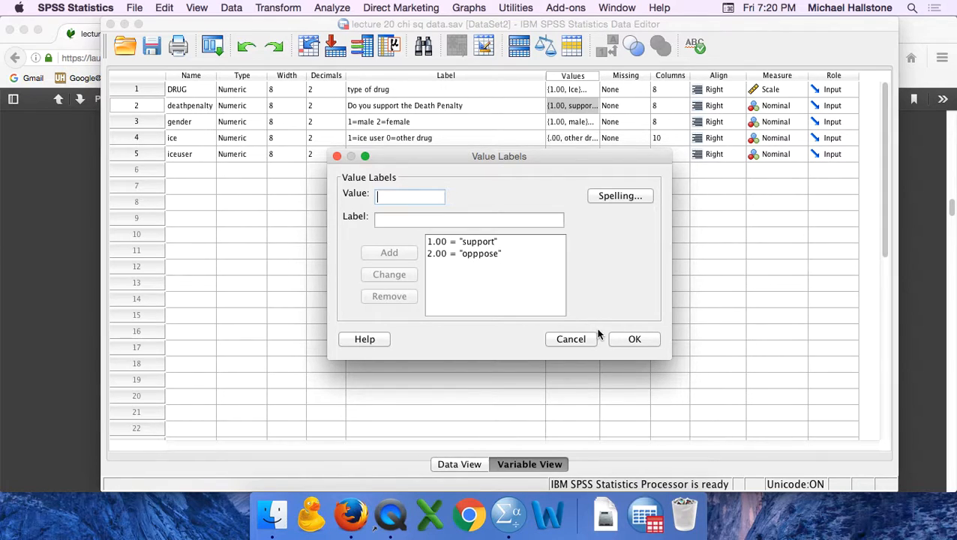
Close the death penalty labels and show gender's value labels (1 = male, 2 = female).
{"action": "left_click", "coordinate": [570, 339]}
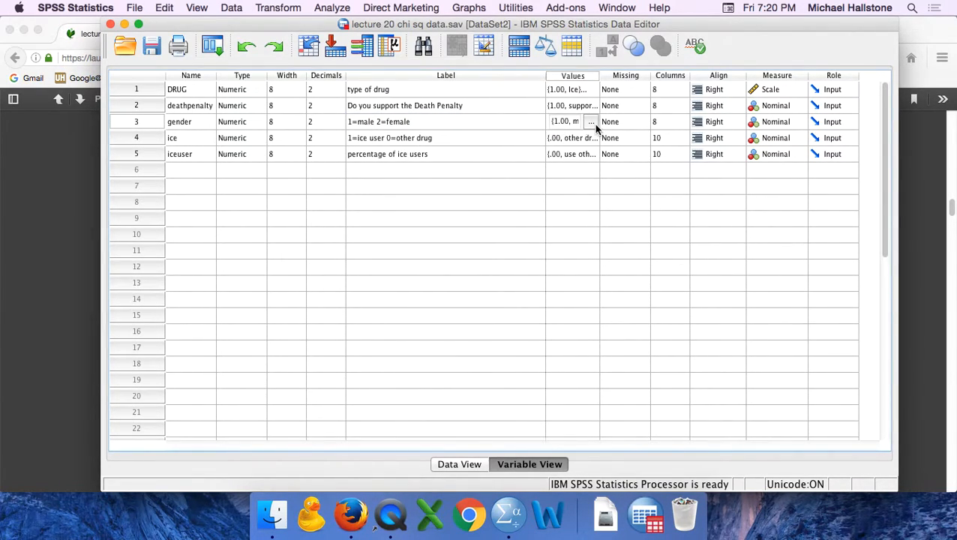
{"action": "left_click", "coordinate": [591, 121]}
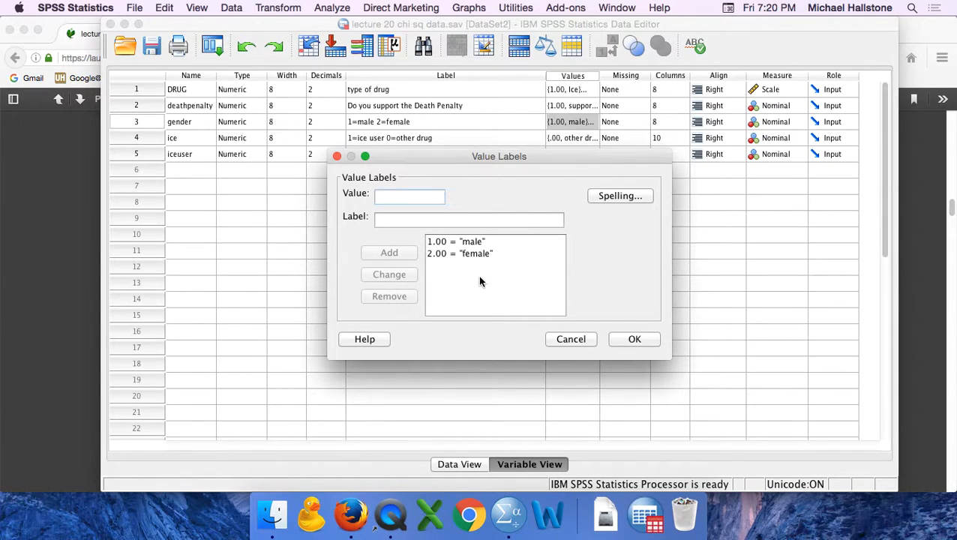
{"action": "mouse_move", "coordinate": [518, 273]}
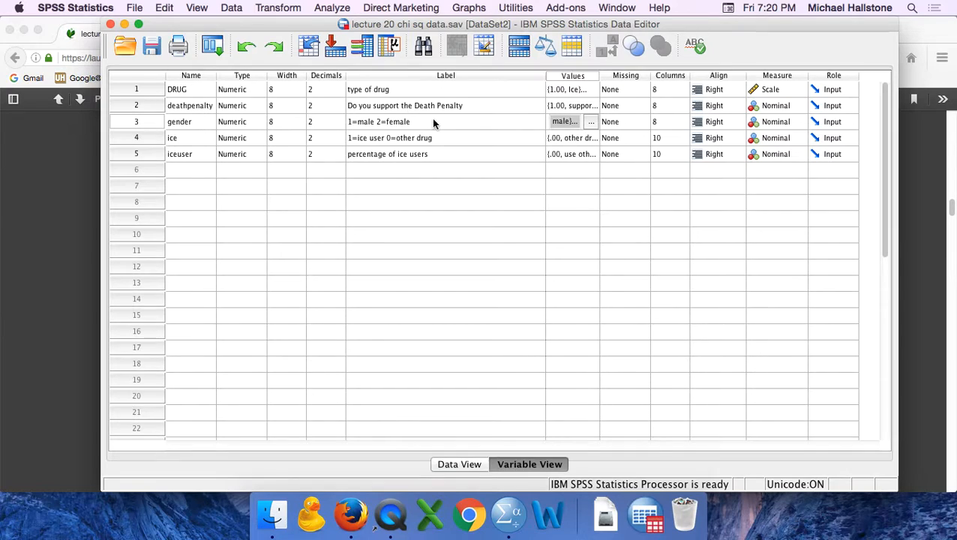
{"action": "mouse_move", "coordinate": [448, 121]}
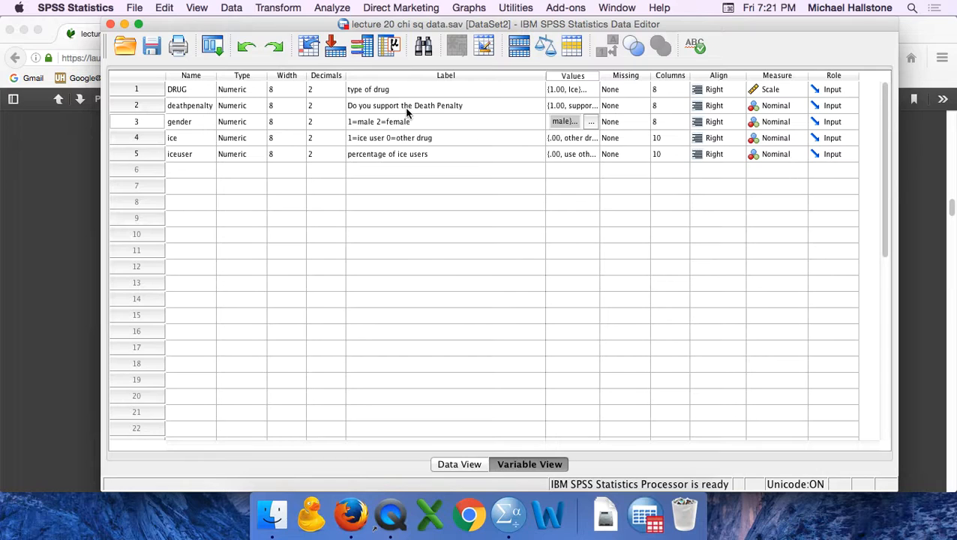
{"action": "mouse_move", "coordinate": [426, 122]}
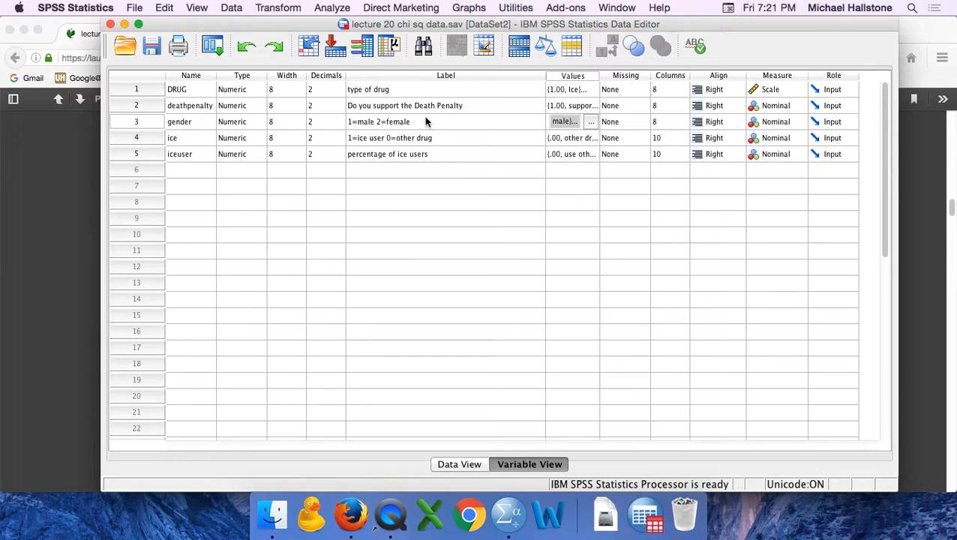
{"action": "mouse_move", "coordinate": [382, 123]}
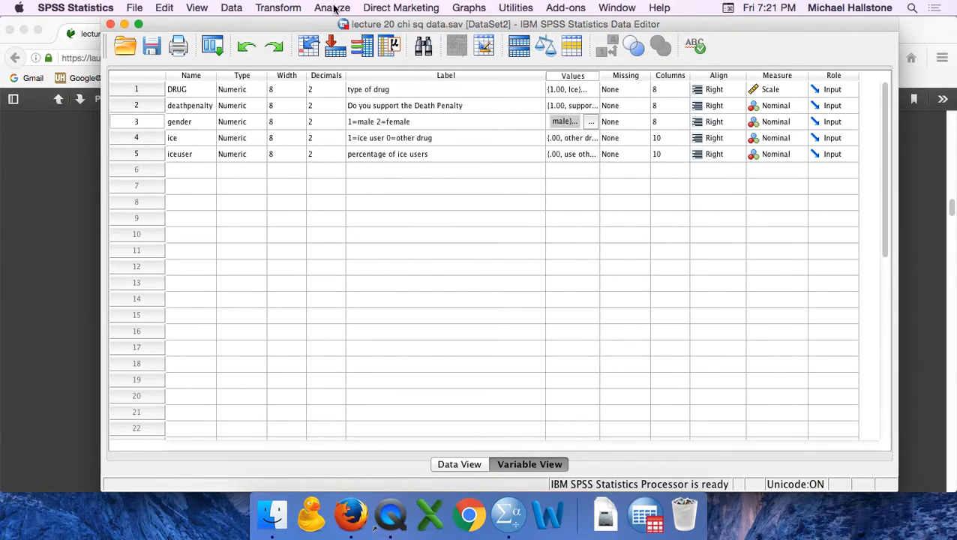
Start a fresh Crosstabs with deathpenalty in Row(s) and gender in Column(s).
{"action": "left_click", "coordinate": [332, 7]}
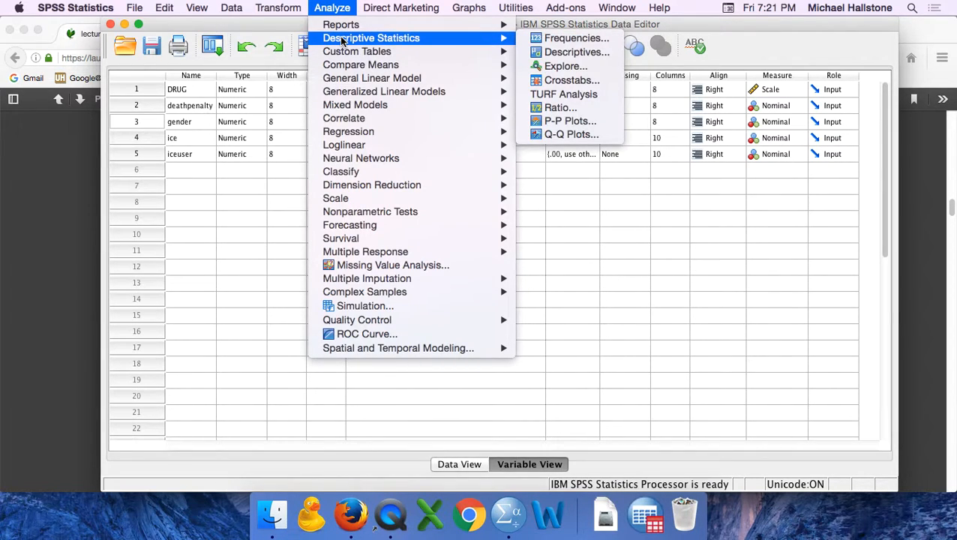
{"action": "mouse_move", "coordinate": [357, 51]}
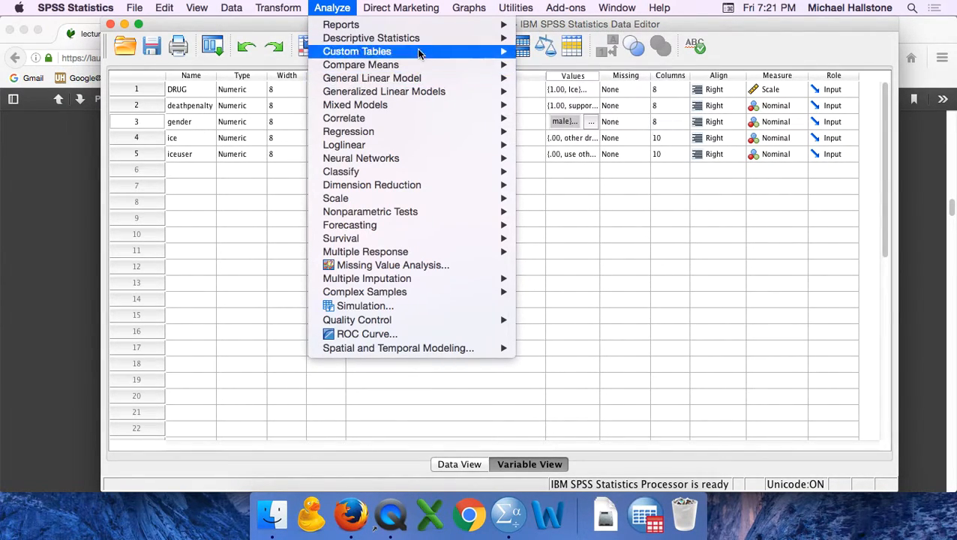
{"action": "mouse_move", "coordinate": [370, 38]}
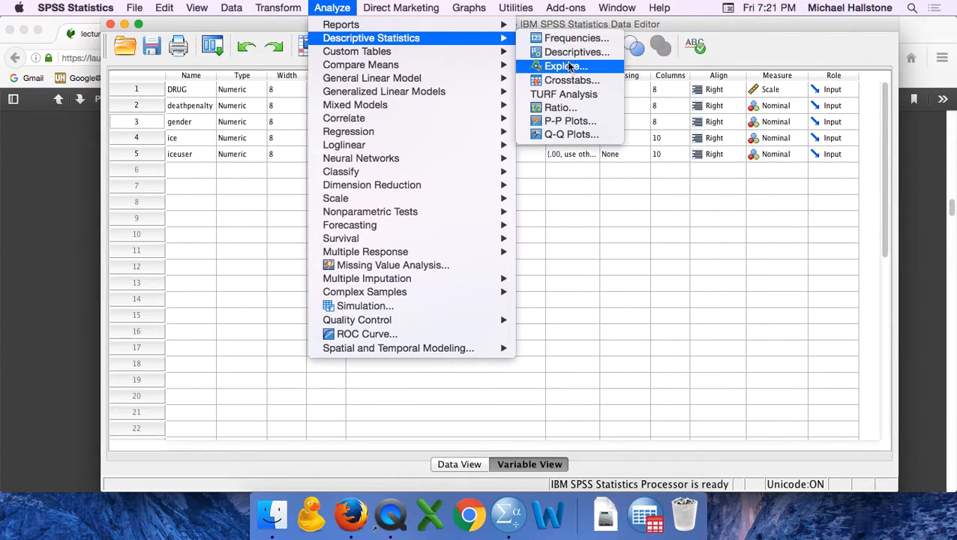
{"action": "left_click", "coordinate": [572, 81]}
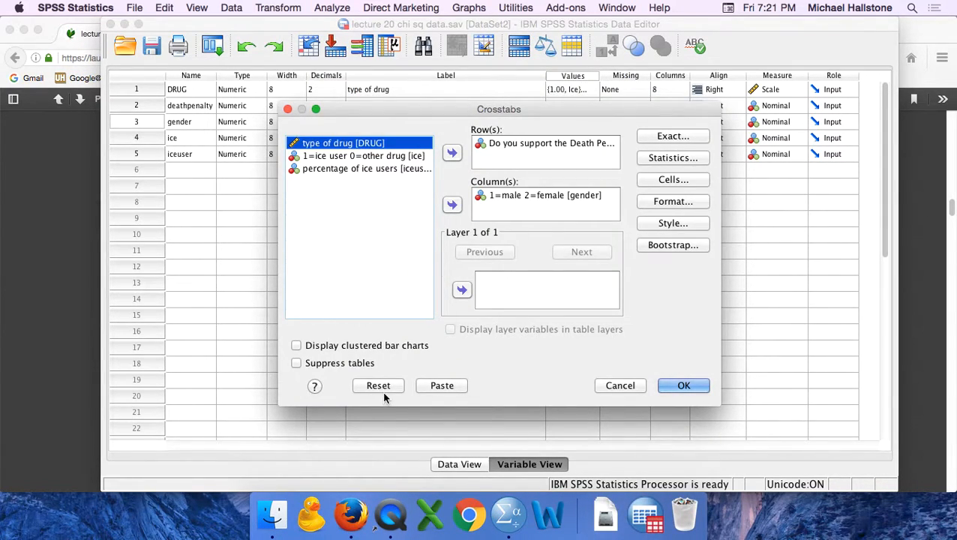
{"action": "left_click", "coordinate": [378, 384]}
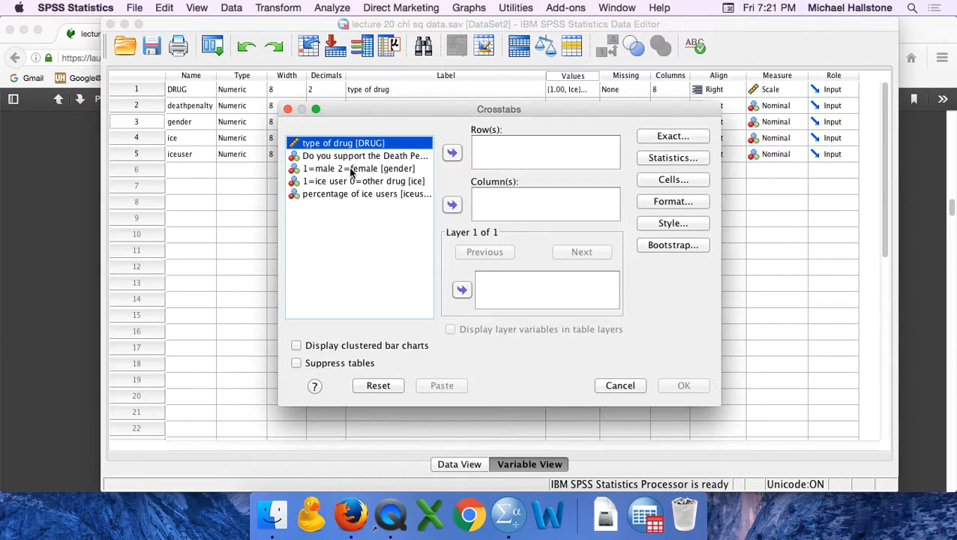
{"action": "left_click", "coordinate": [359, 168]}
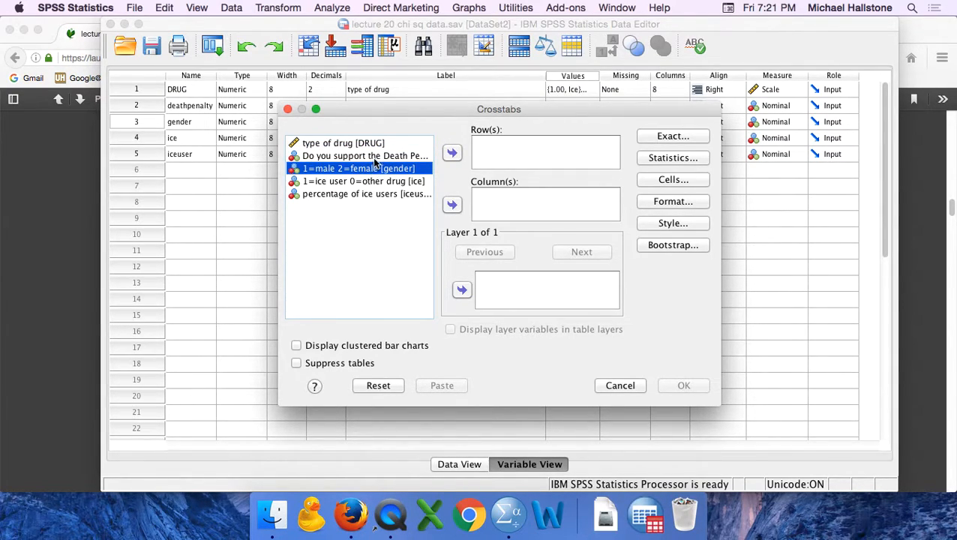
{"action": "left_click", "coordinate": [453, 153]}
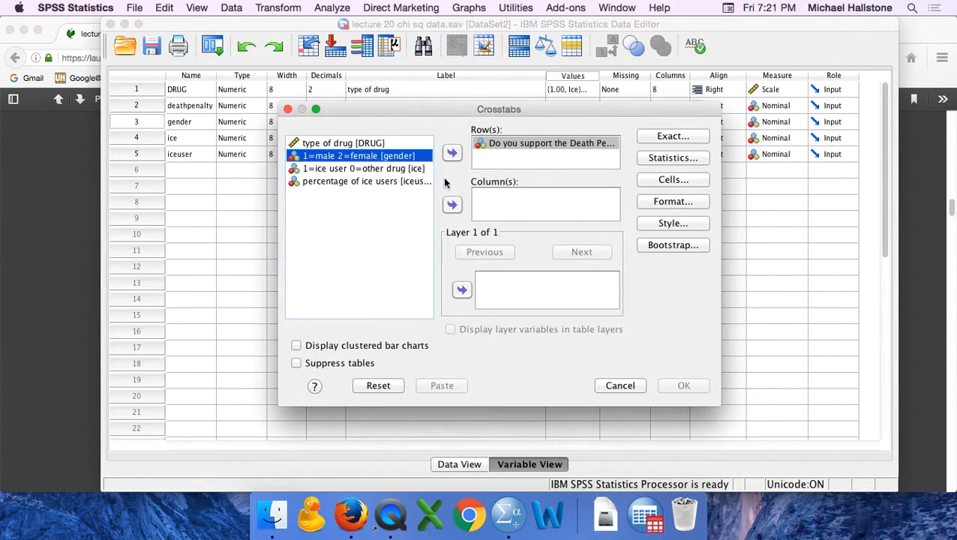
{"action": "left_click", "coordinate": [453, 204]}
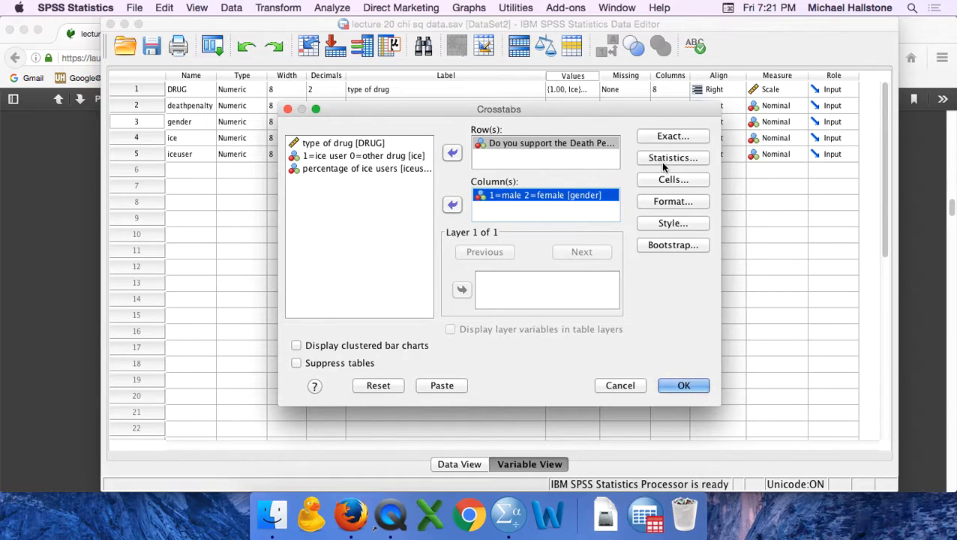
Request the Chi-square statistic and expected counts in the cells for the crosstab.
{"action": "left_click", "coordinate": [672, 158]}
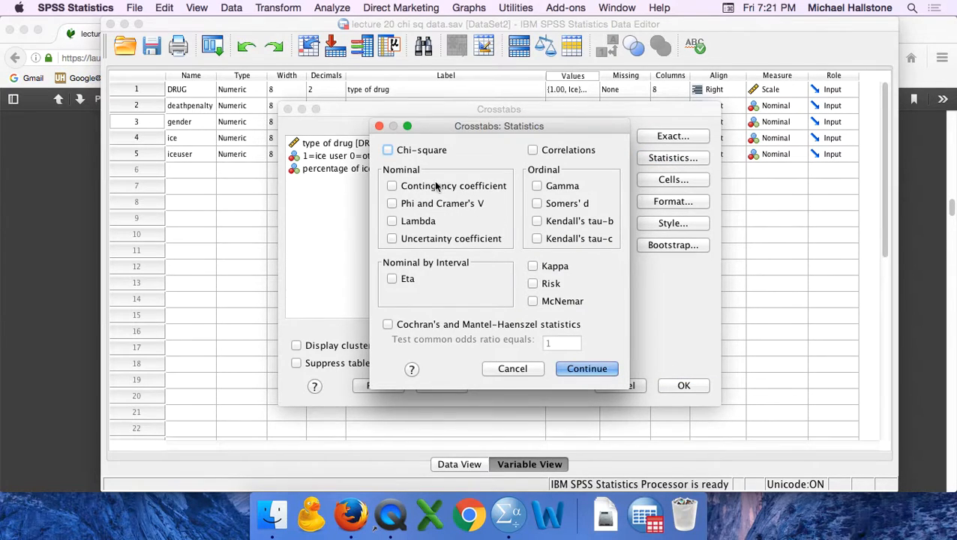
{"action": "left_click", "coordinate": [388, 150]}
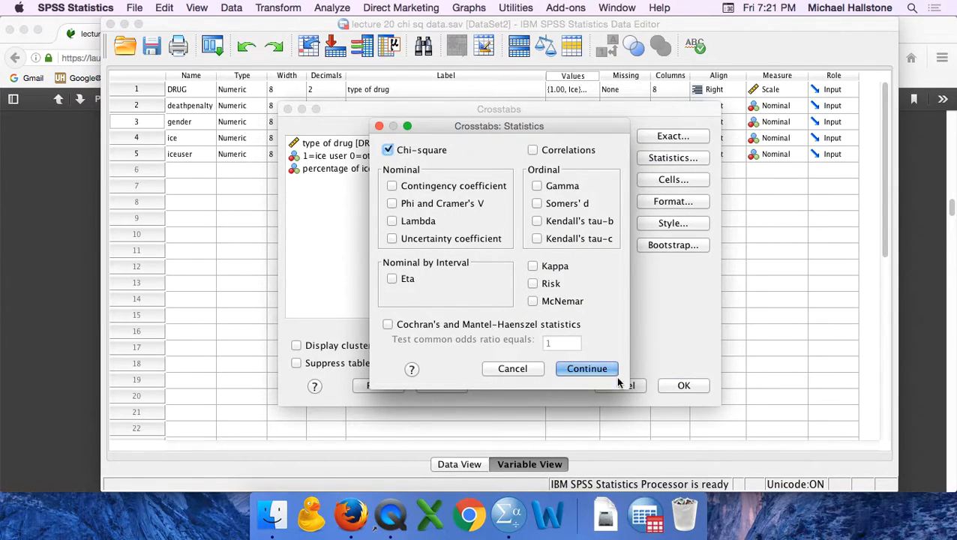
{"action": "left_click", "coordinate": [587, 369]}
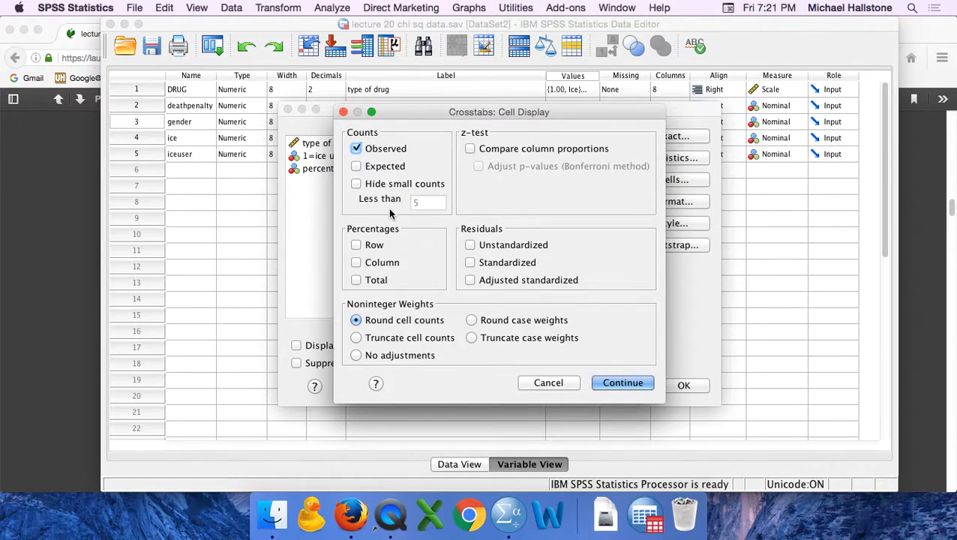
{"action": "left_click", "coordinate": [357, 165]}
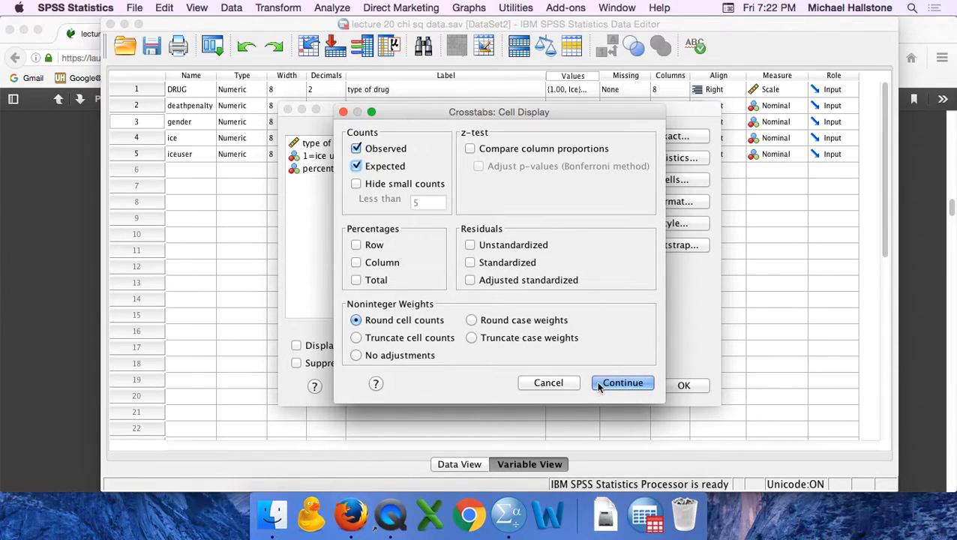
{"action": "left_click", "coordinate": [624, 382]}
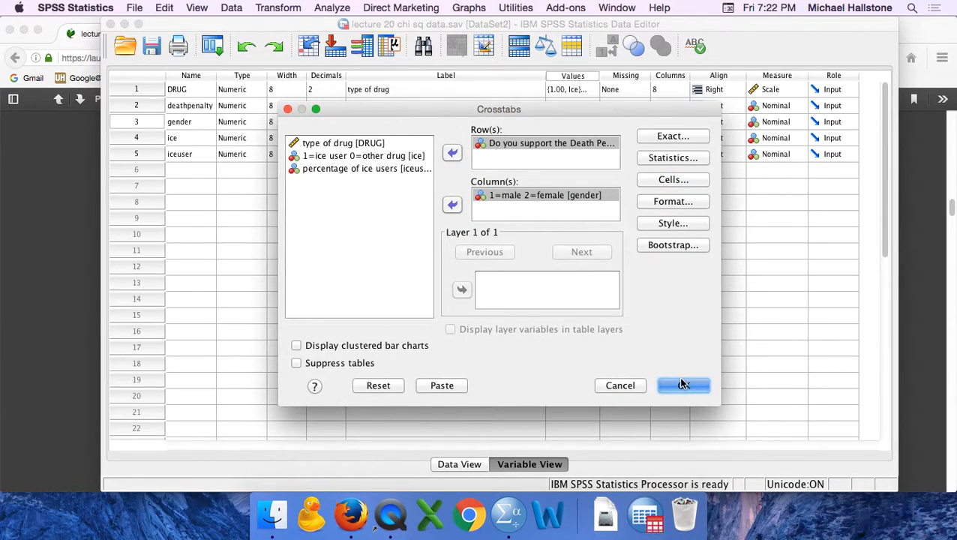
{"action": "left_click", "coordinate": [683, 384]}
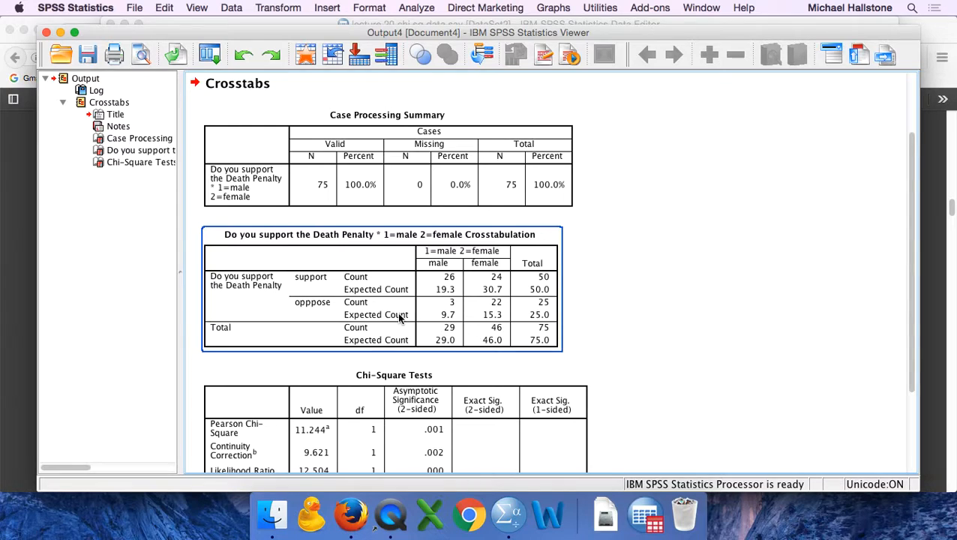
{"action": "scroll", "scroll_direction": "down", "scroll_amount": 3}
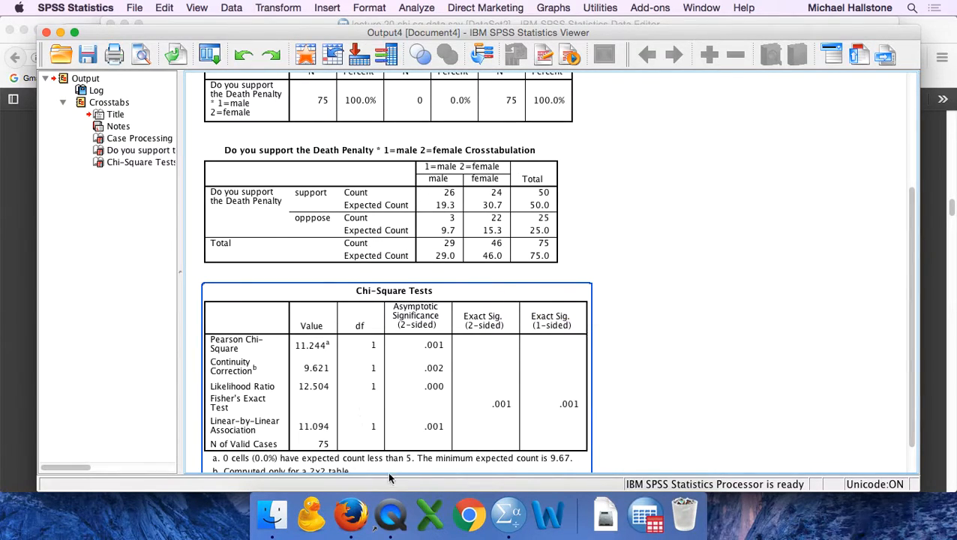
{"action": "mouse_move", "coordinate": [323, 346]}
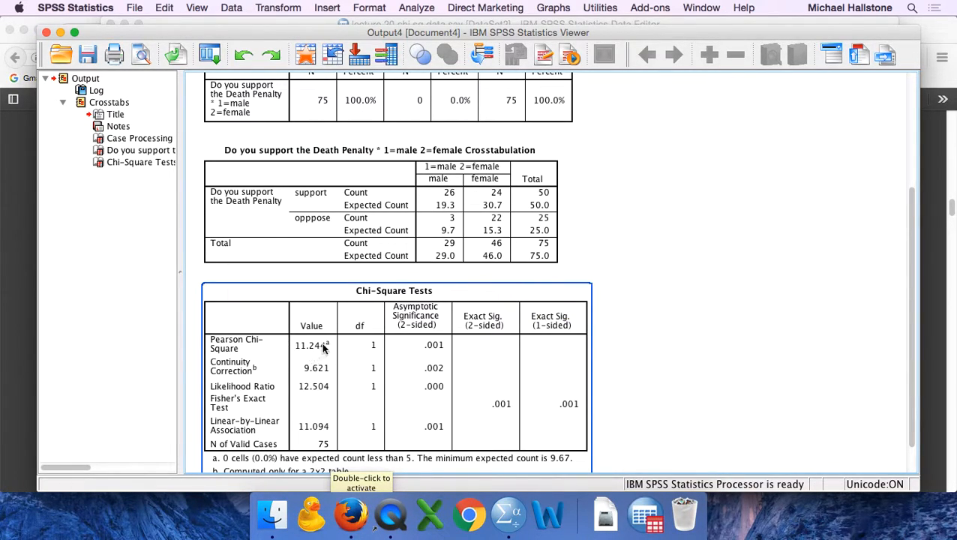
{"action": "mouse_move", "coordinate": [417, 335]}
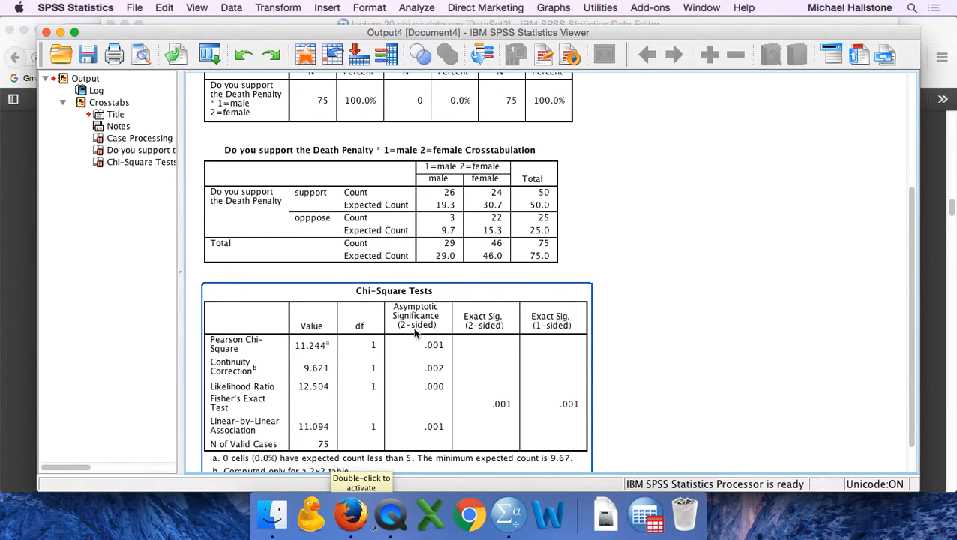
{"action": "mouse_move", "coordinate": [444, 354]}
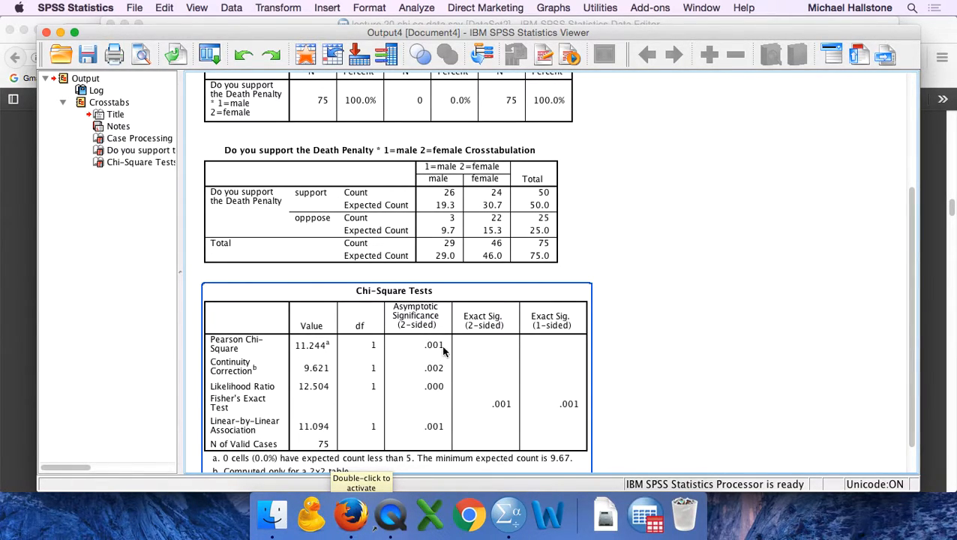
{"action": "mouse_move", "coordinate": [312, 390]}
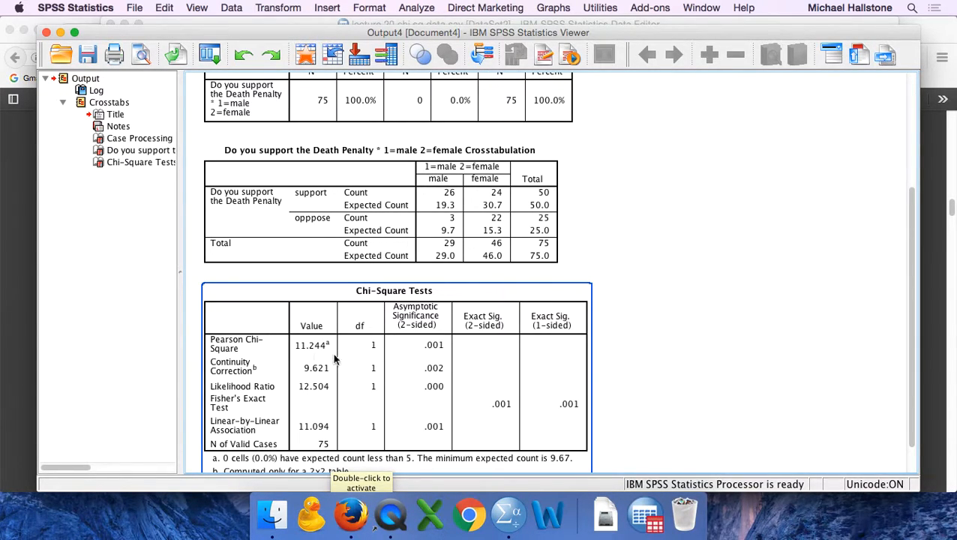
{"action": "mouse_move", "coordinate": [413, 353]}
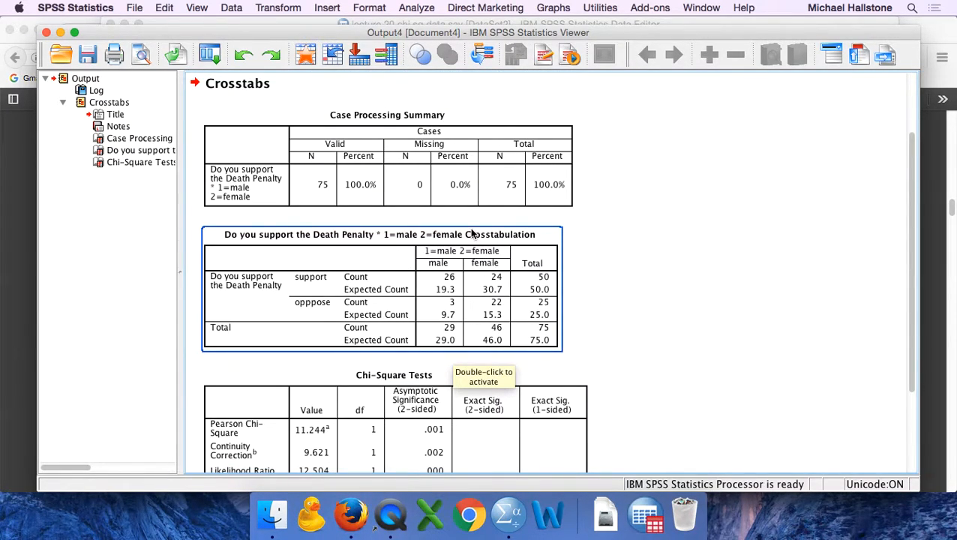
{"action": "mouse_move", "coordinate": [471, 297]}
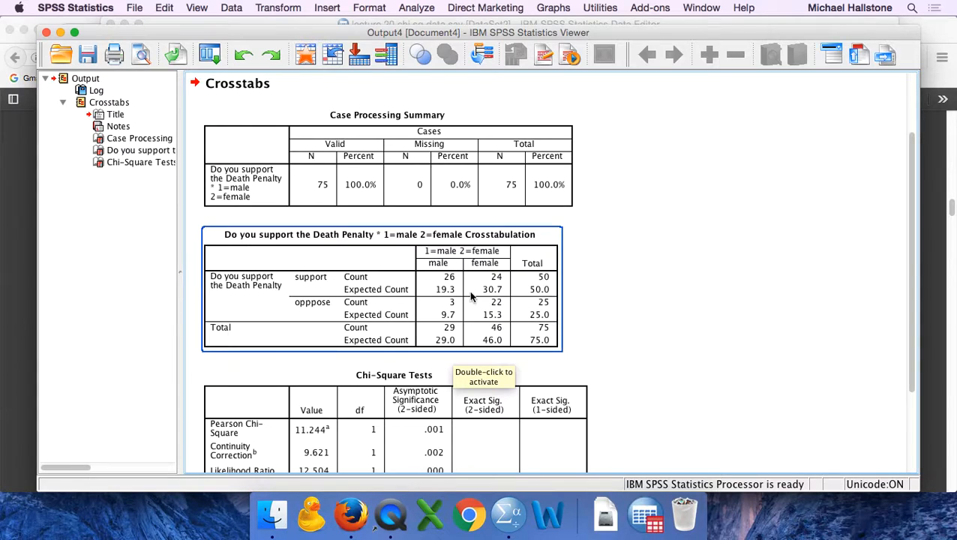
{"action": "mouse_move", "coordinate": [489, 306]}
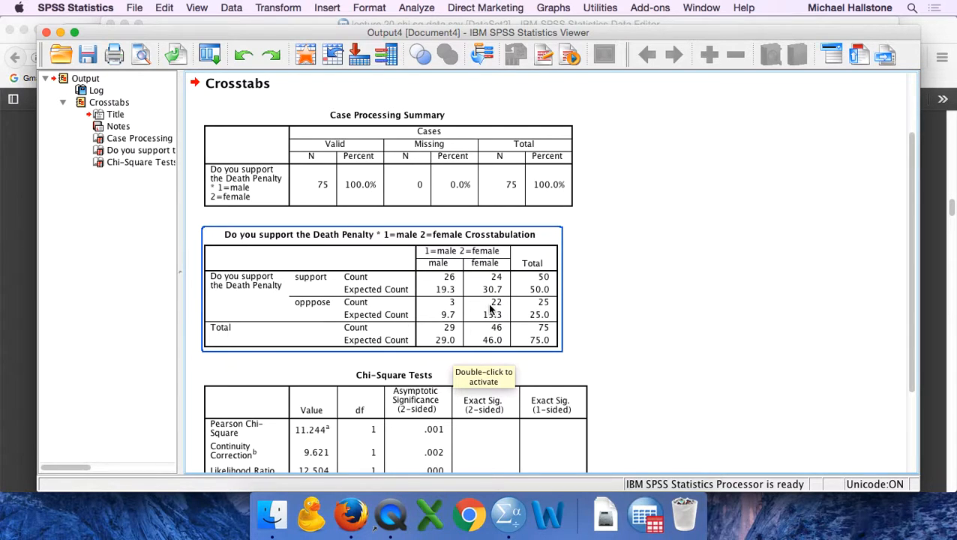
{"action": "mouse_move", "coordinate": [442, 287]}
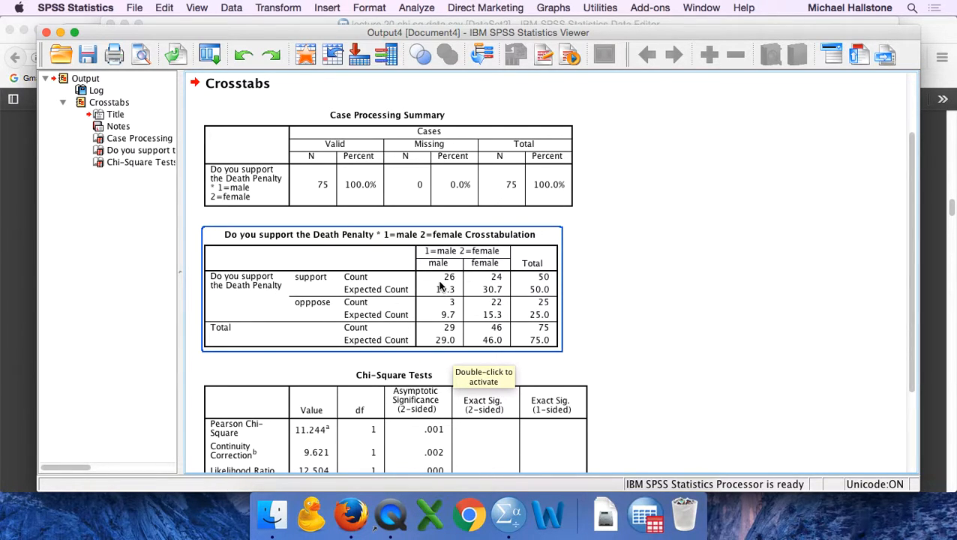
{"action": "mouse_move", "coordinate": [457, 288]}
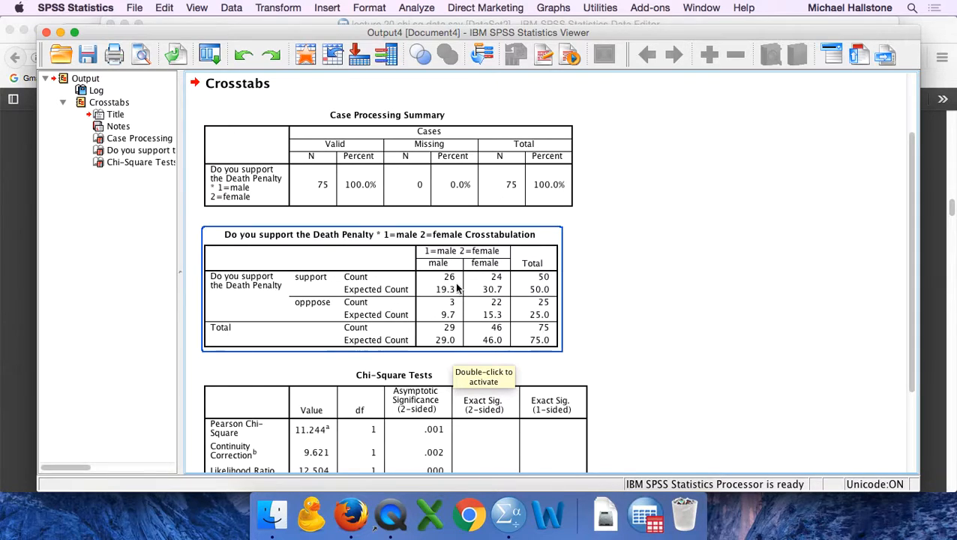
{"action": "mouse_move", "coordinate": [450, 285]}
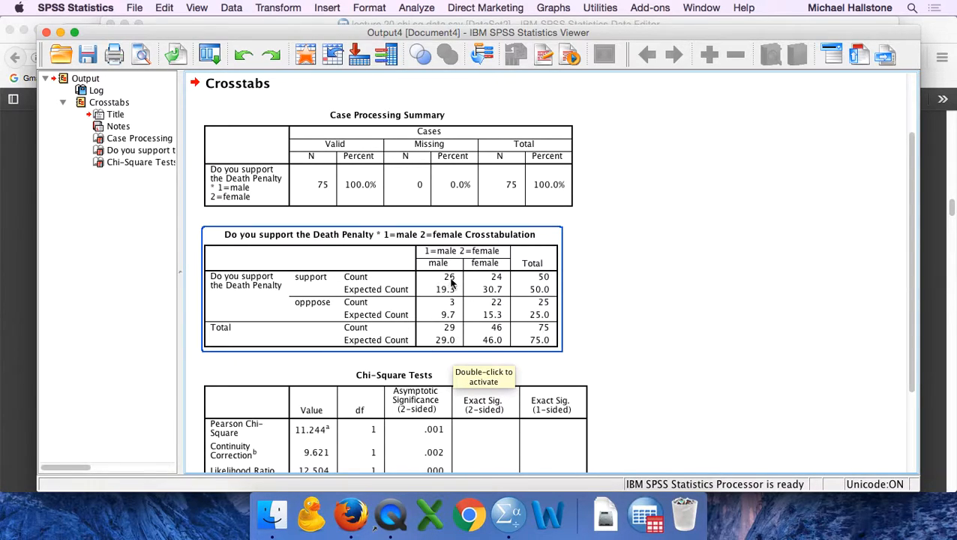
{"action": "mouse_move", "coordinate": [450, 324]}
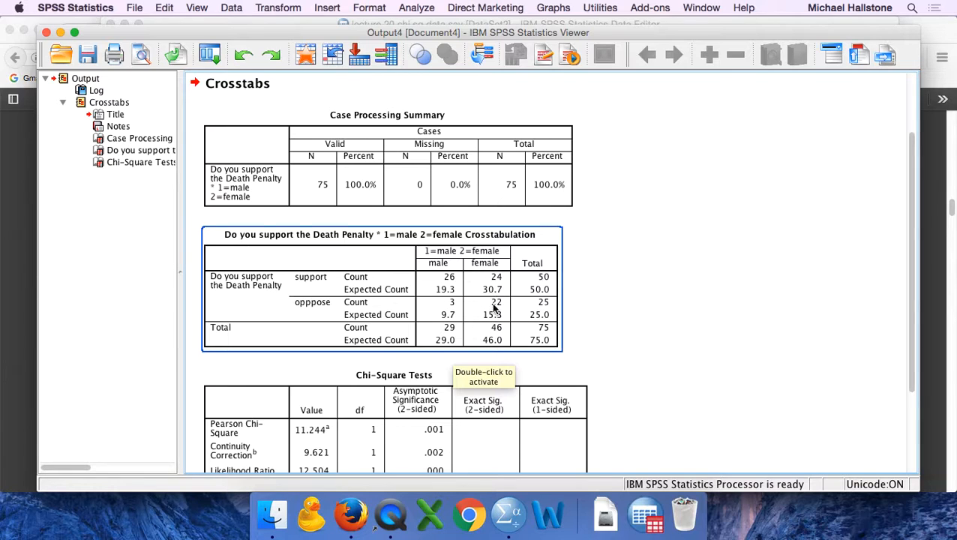
{"action": "mouse_move", "coordinate": [488, 327]}
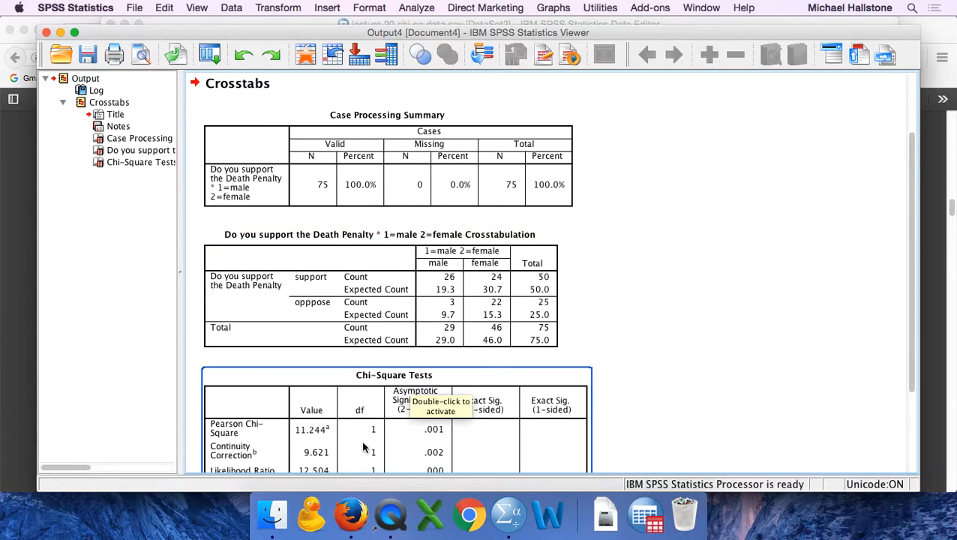
Scroll to the Chi-Square Tests table showing Fisher's exact .001 and minimum expected count 9.67.
{"action": "scroll", "scroll_direction": "down", "scroll_amount": 3}
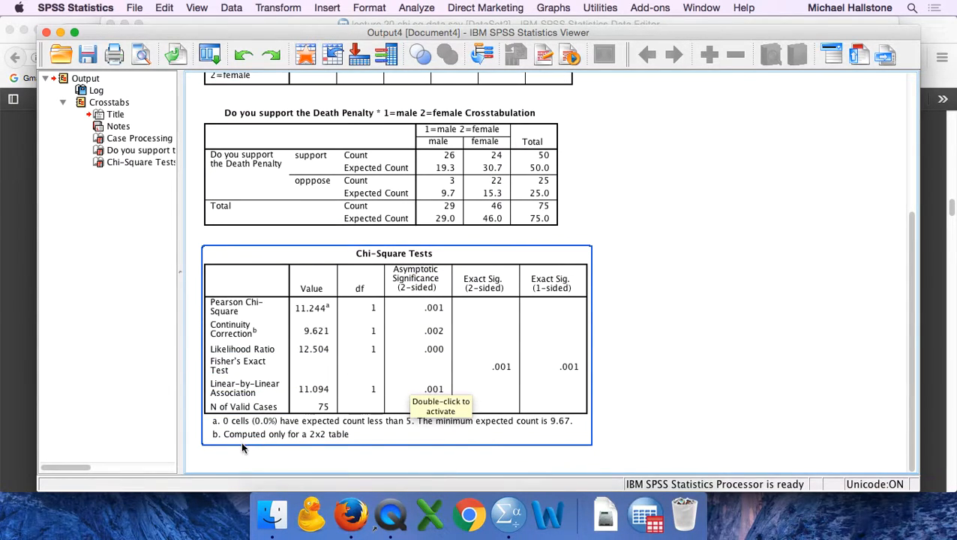
{"action": "mouse_move", "coordinate": [288, 450]}
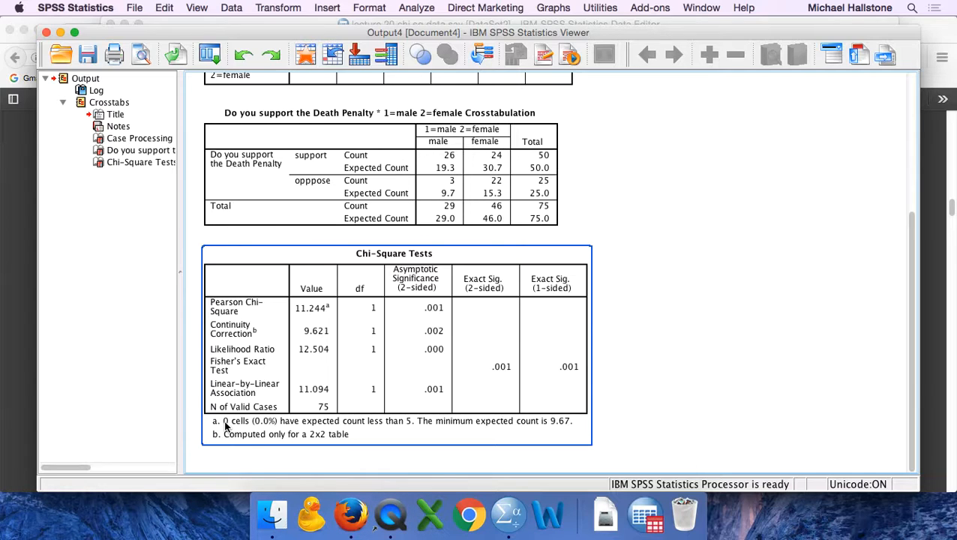
{"action": "mouse_move", "coordinate": [228, 426]}
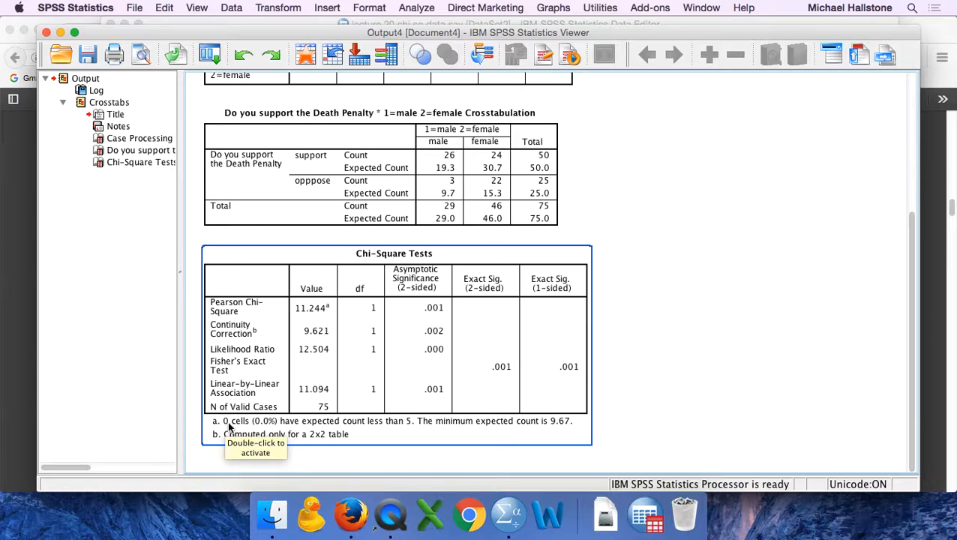
{"action": "mouse_move", "coordinate": [404, 423]}
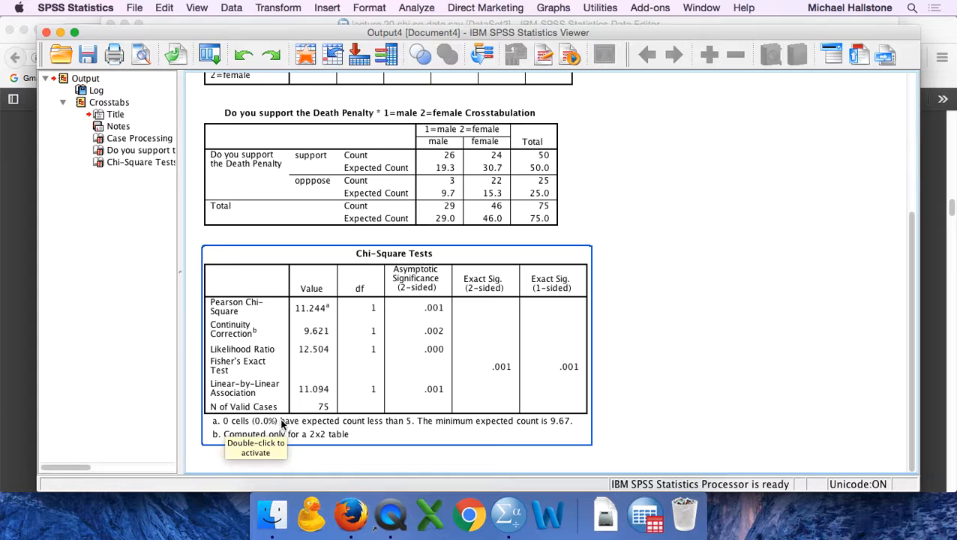
{"action": "mouse_move", "coordinate": [313, 422]}
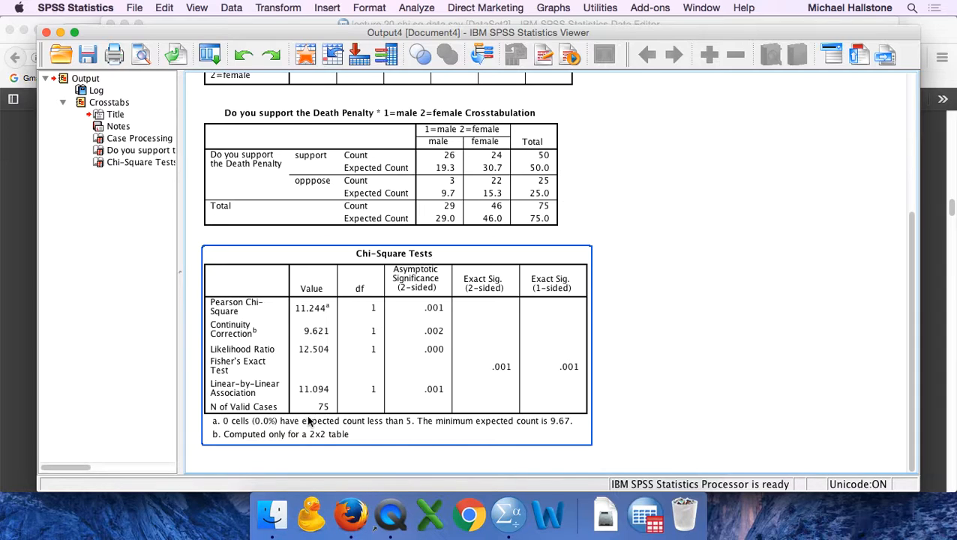
{"action": "mouse_move", "coordinate": [333, 258]}
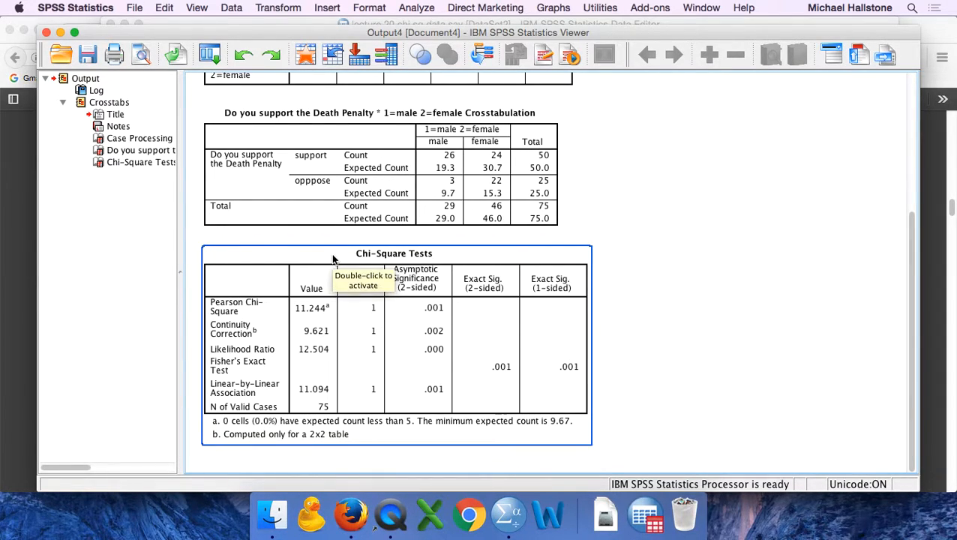
{"action": "mouse_move", "coordinate": [294, 417]}
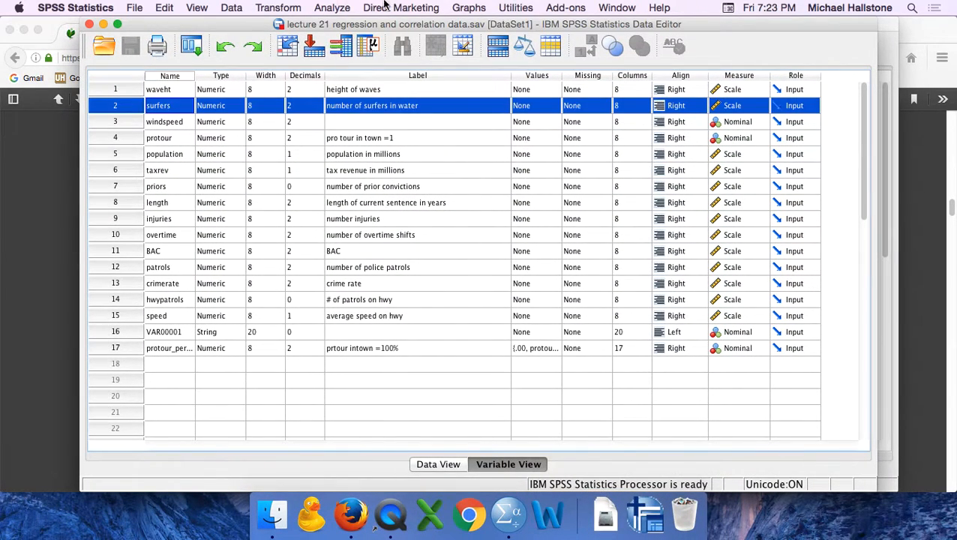
Browse the Analyze > Descriptive Statistics menu toward Crosstabs for the new dataset.
{"action": "left_click", "coordinate": [331, 8]}
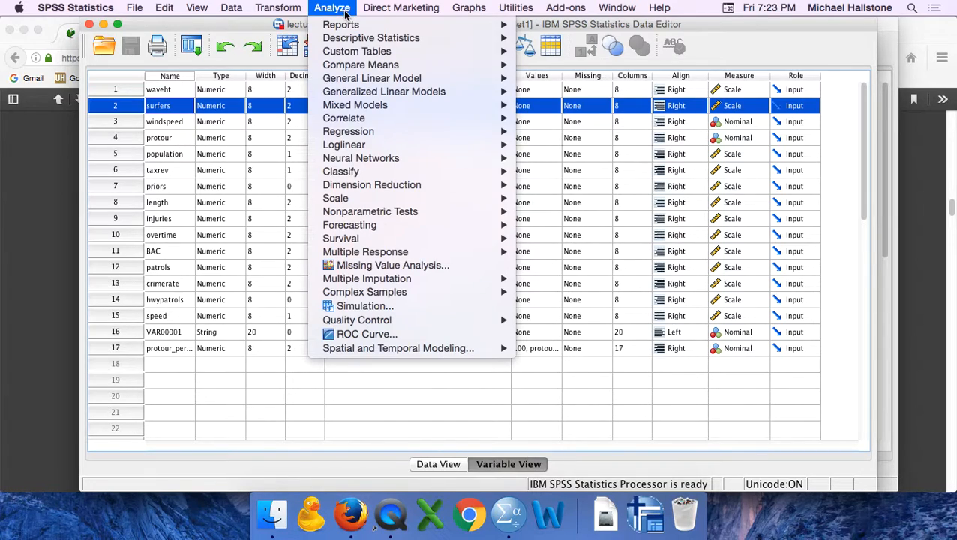
{"action": "left_click", "coordinate": [565, 7]}
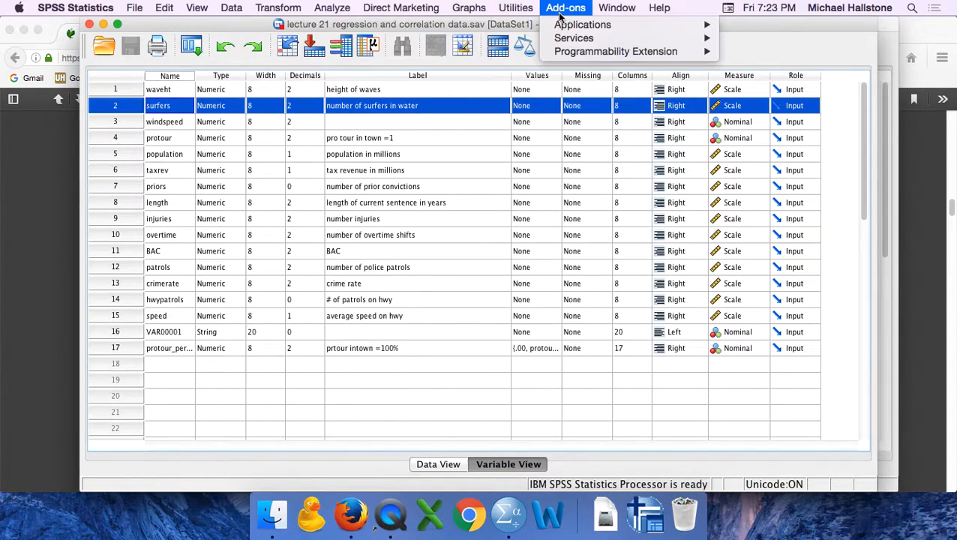
{"action": "left_click", "coordinate": [332, 8]}
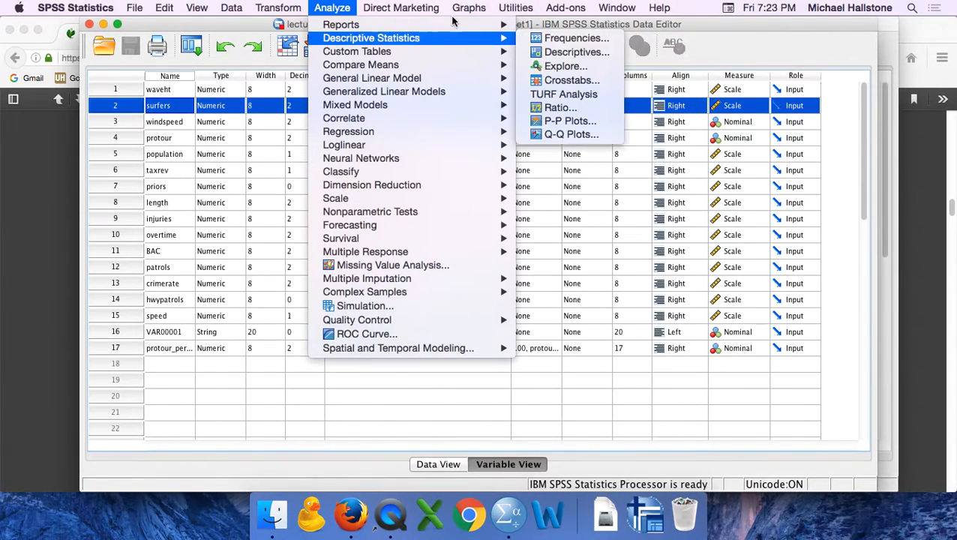
{"action": "mouse_move", "coordinate": [342, 24]}
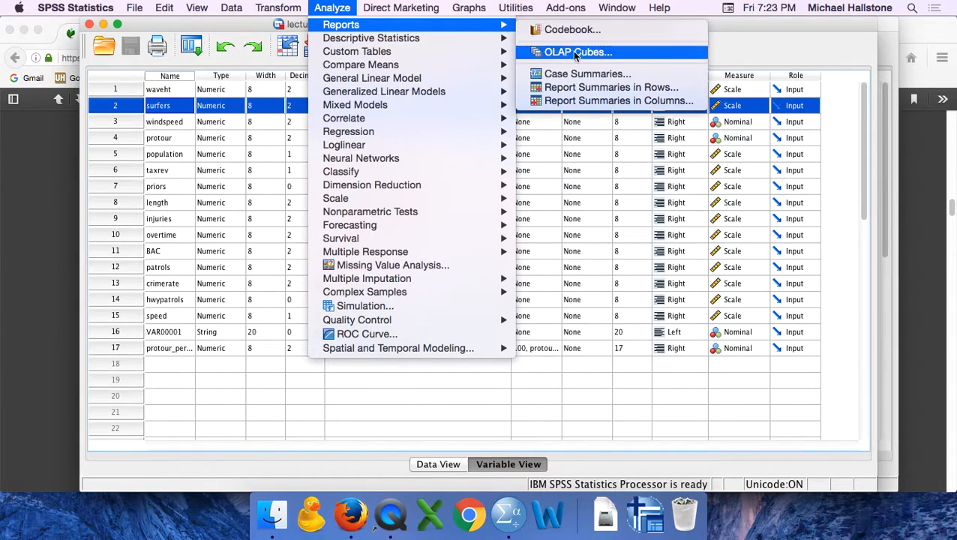
{"action": "mouse_move", "coordinate": [370, 38]}
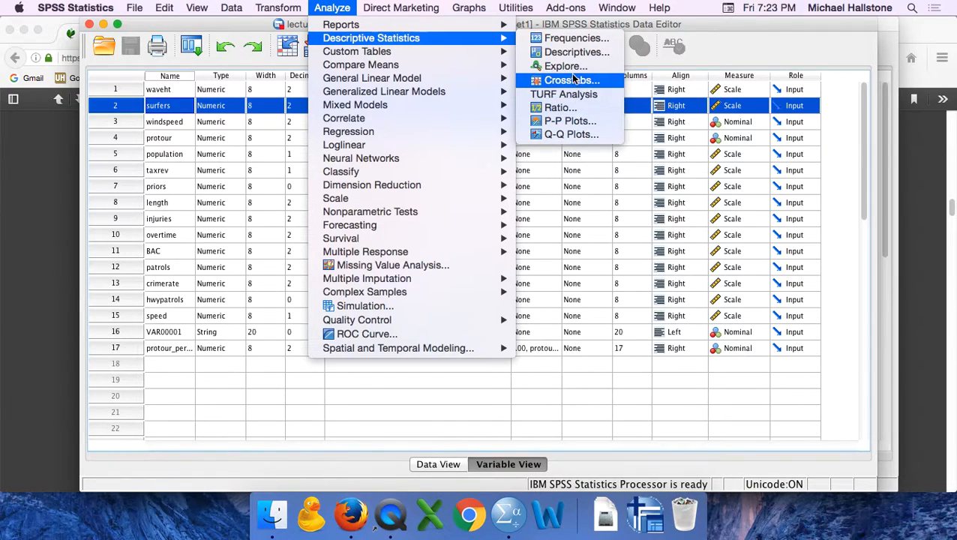
Start Crosstabs with pro tour in town as rows and prtour intown as columns.
{"action": "left_click", "coordinate": [572, 81]}
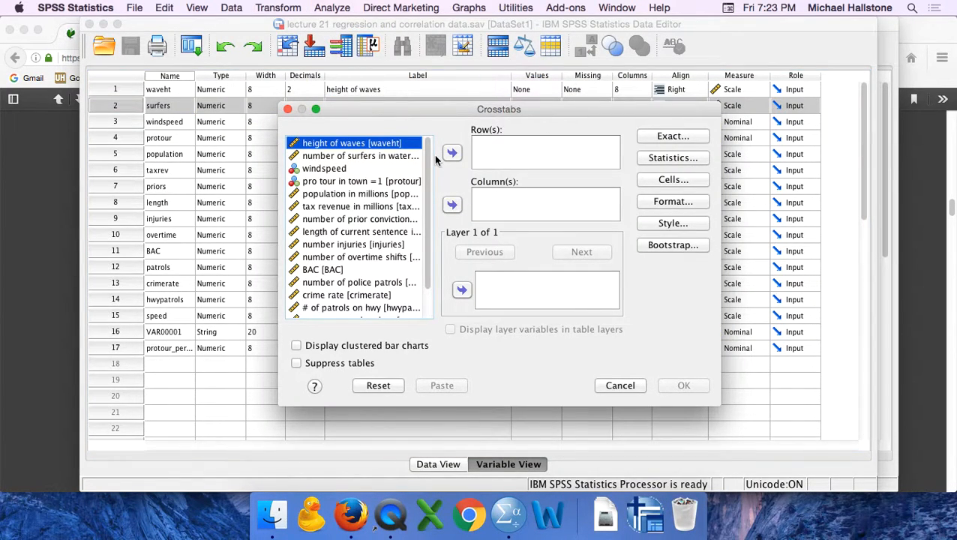
{"action": "mouse_move", "coordinate": [307, 186]}
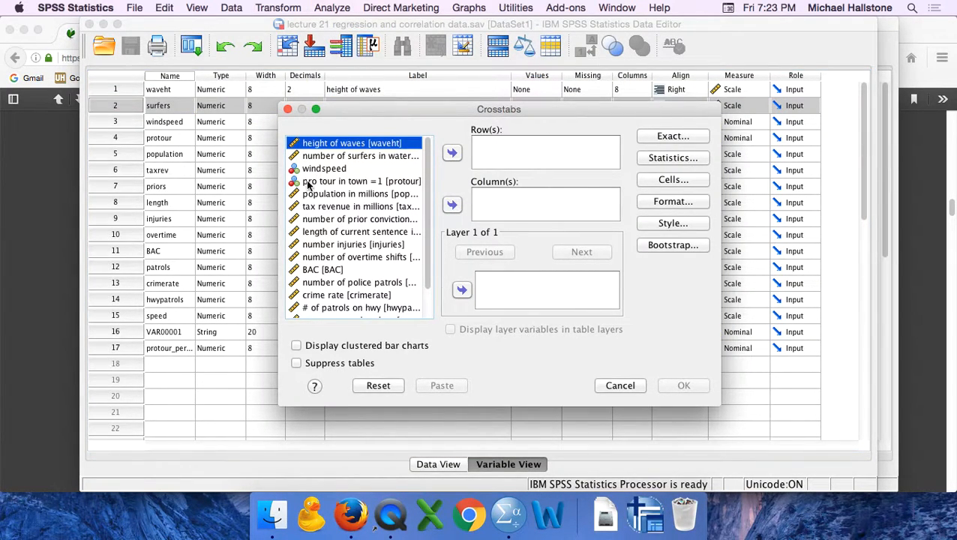
{"action": "left_click", "coordinate": [452, 153]}
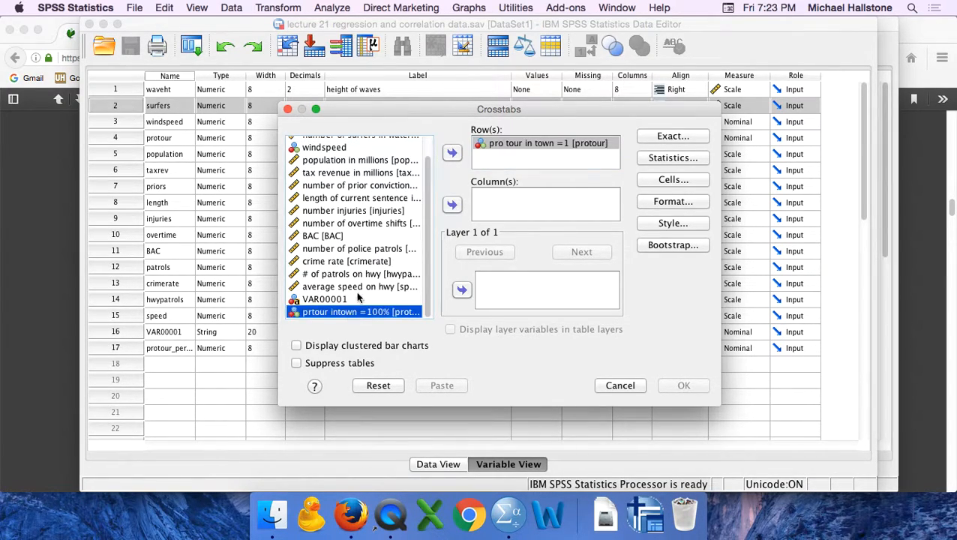
{"action": "left_click", "coordinate": [453, 204]}
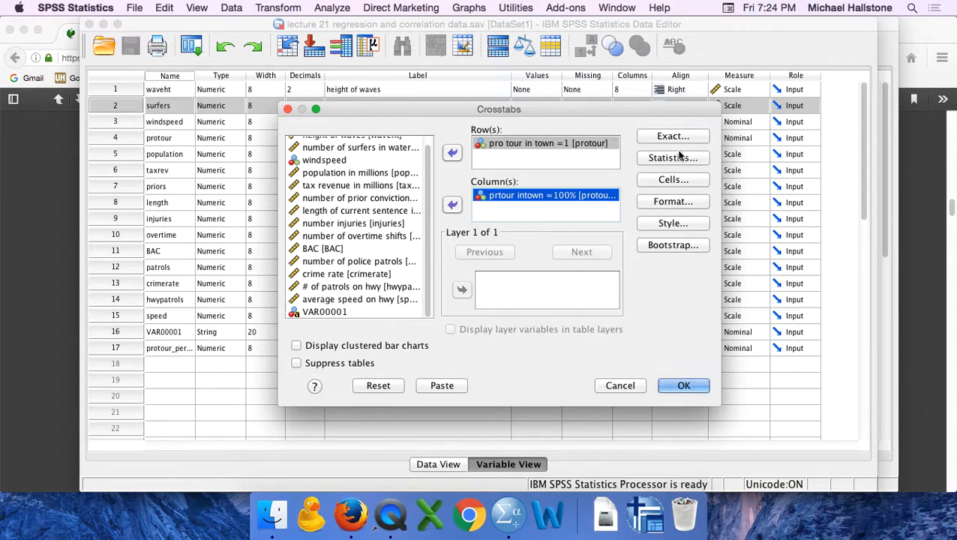
Request the Chi-square test and expected counts in the pro tour crosstab cells.
{"action": "left_click", "coordinate": [673, 157]}
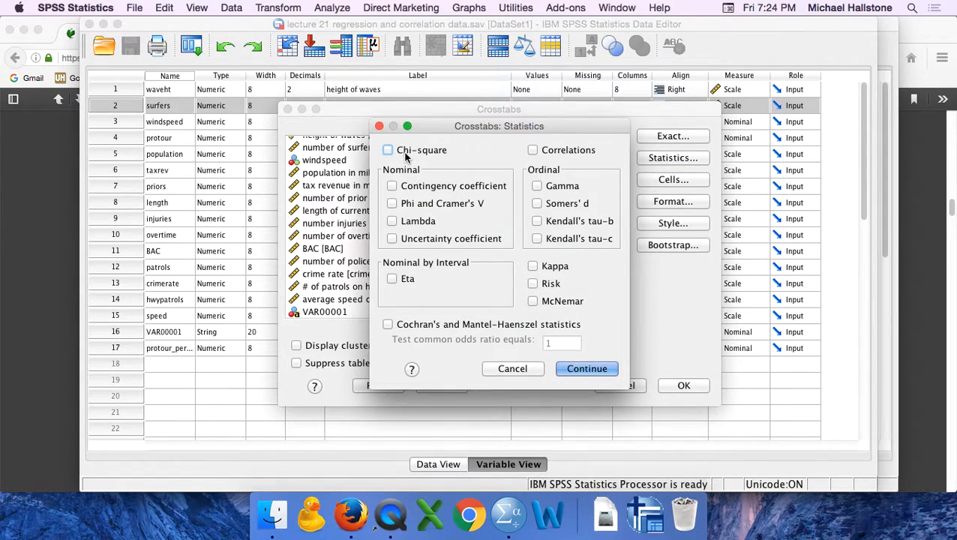
{"action": "left_click", "coordinate": [586, 369]}
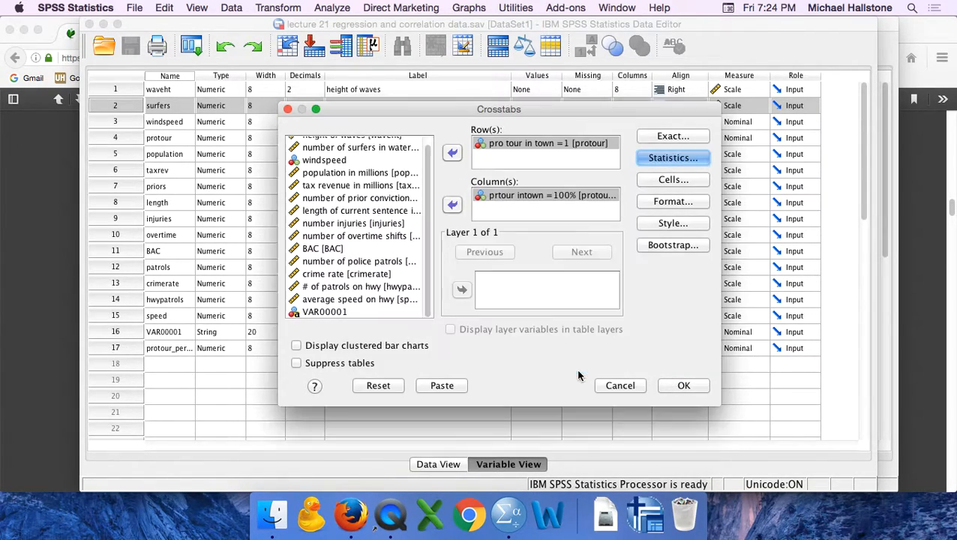
{"action": "left_click", "coordinate": [672, 180]}
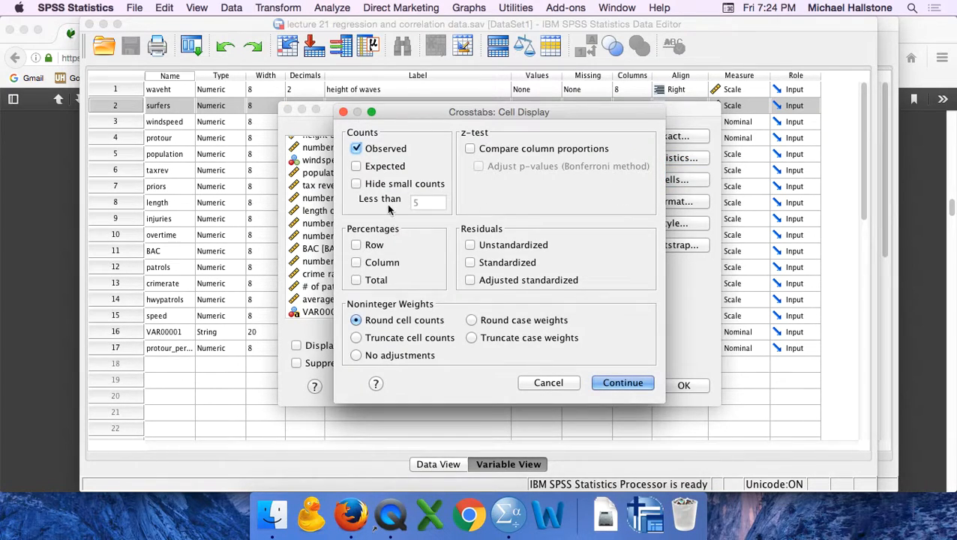
{"action": "left_click", "coordinate": [355, 165]}
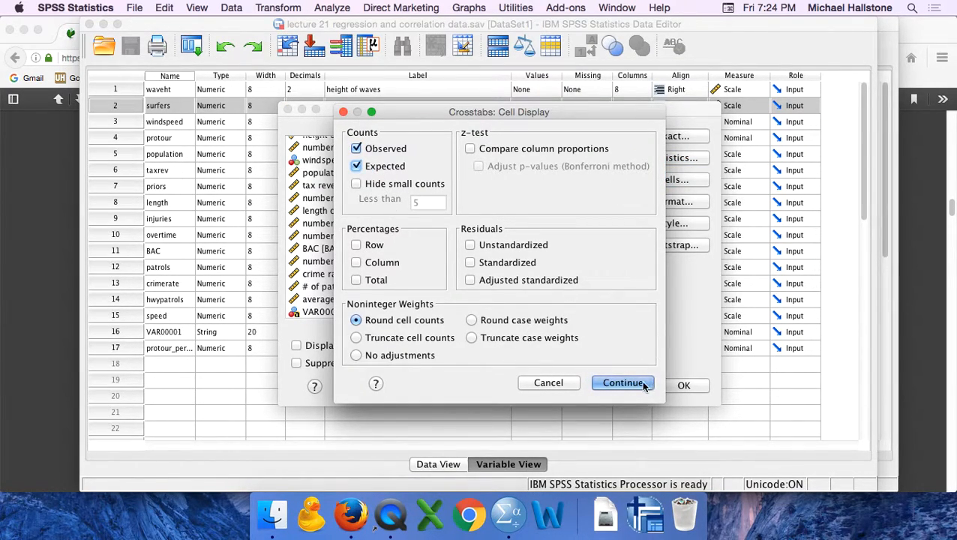
{"action": "left_click", "coordinate": [624, 382]}
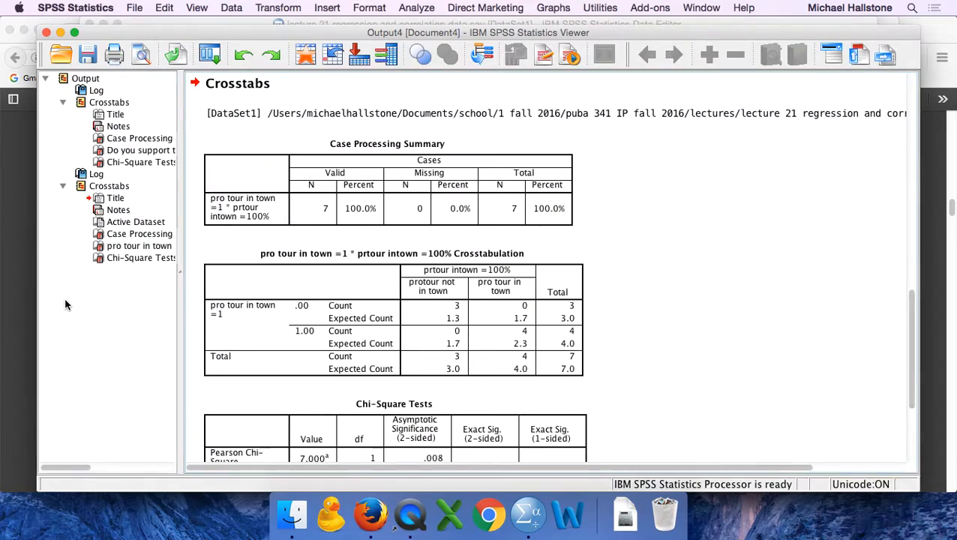
Scroll to the pro tour Chi-Square Tests table: Fisher's exact .029, minimum expected count 1.29.
{"action": "scroll", "scroll_direction": "down", "scroll_amount": 3}
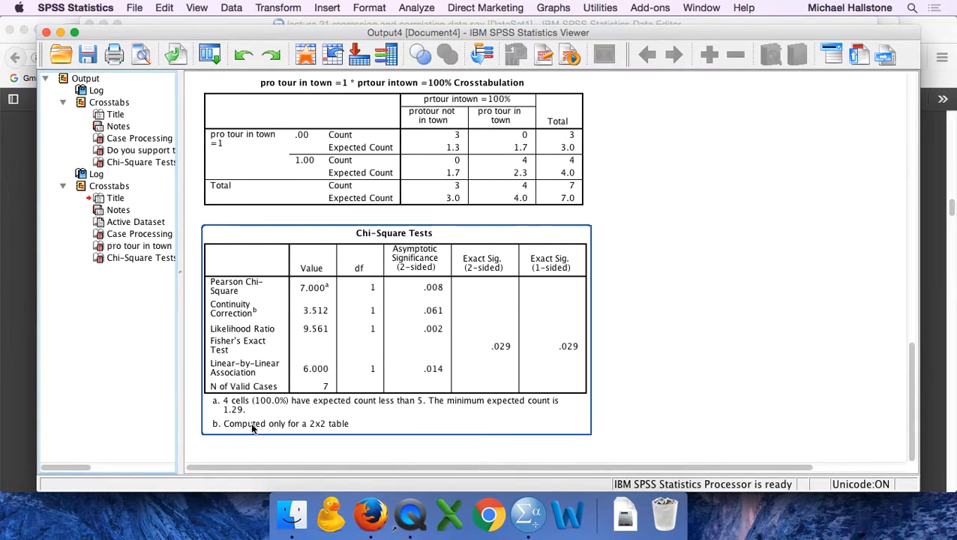